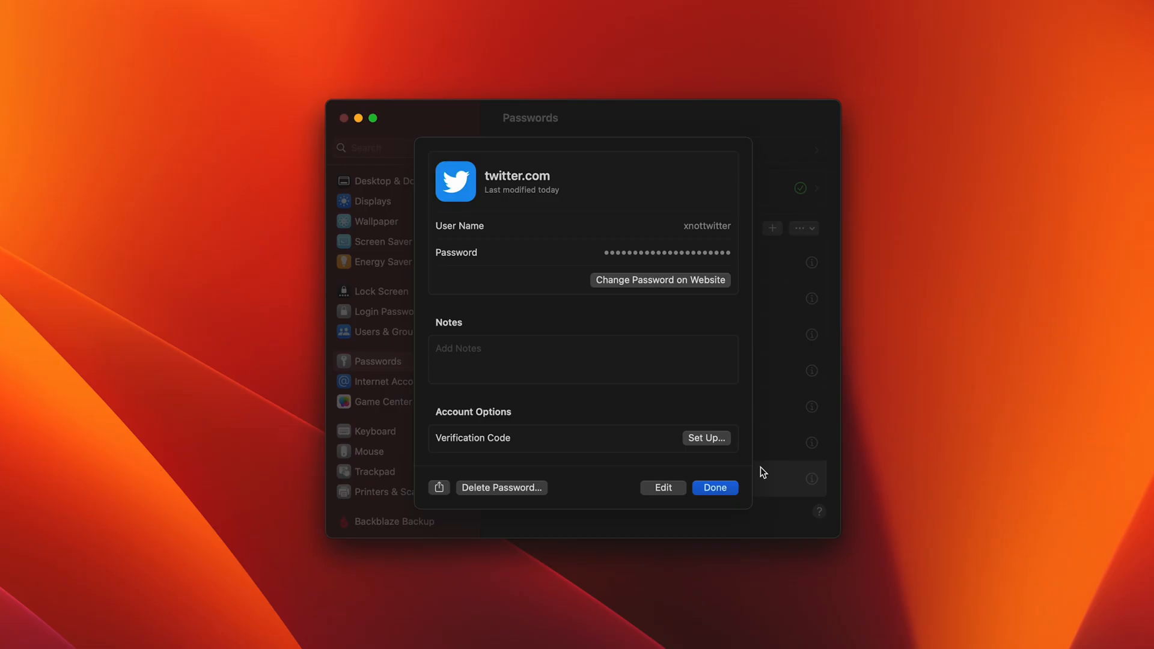
pyautogui.moveTo(679, 324)
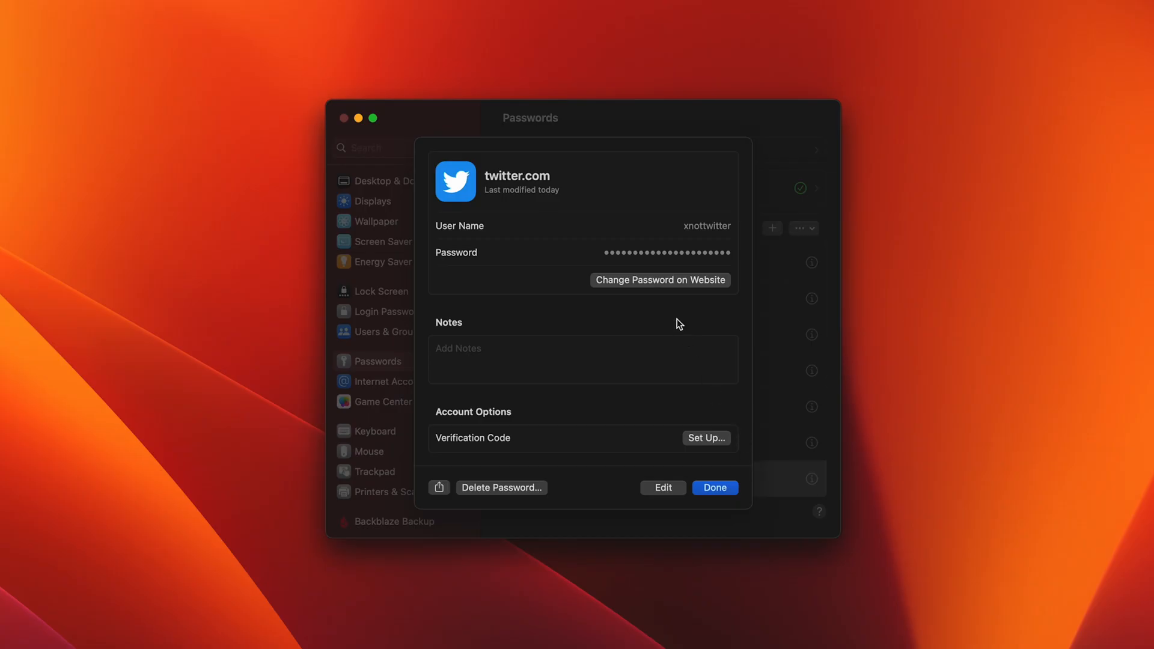
pyautogui.moveTo(667, 404)
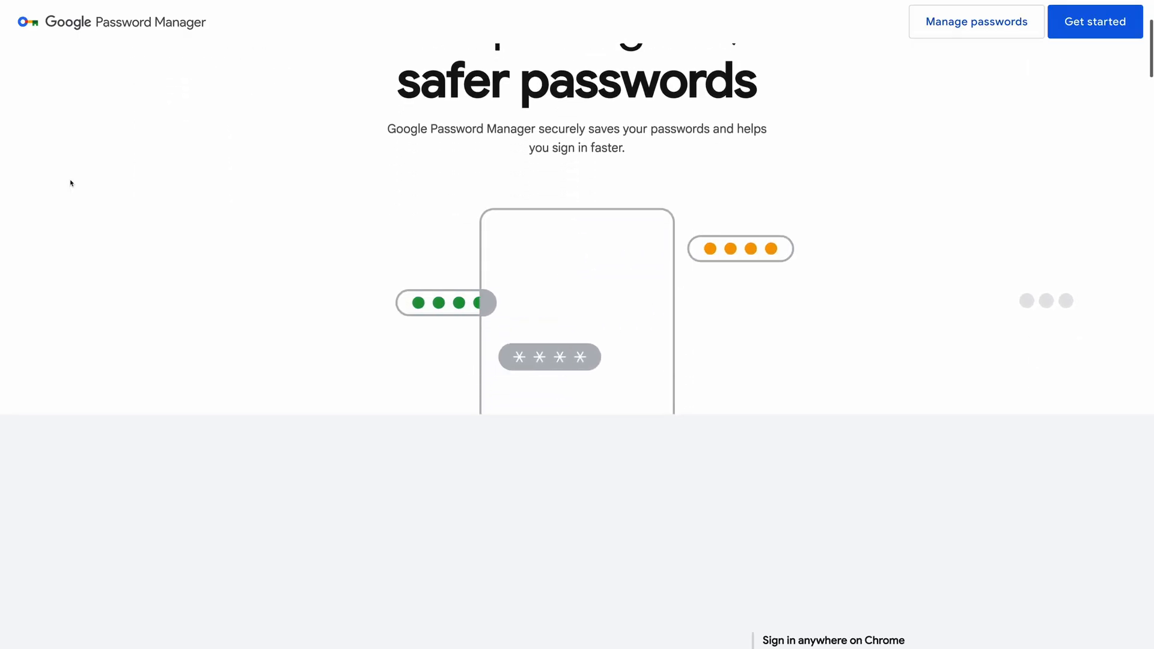
# Scroll down the Passwords list to view all seven saved website logins
pyautogui.scroll(-3)
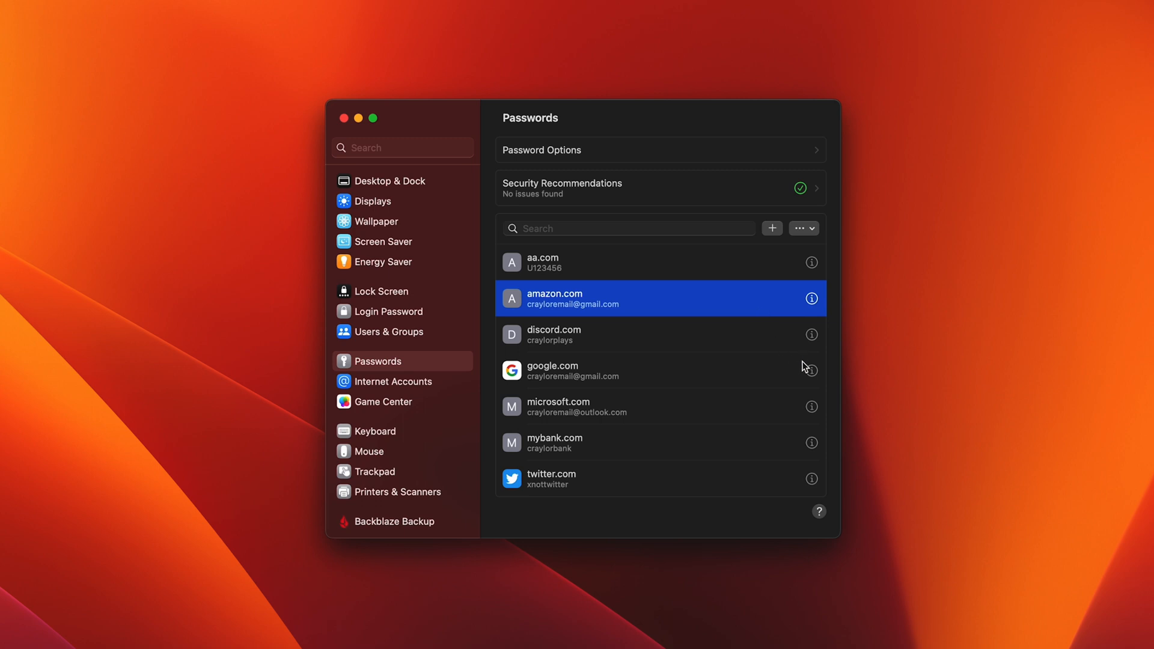
# Check google.com's saved login, then switch on AutoFill Passwords from iCloud Keychain in Password Options
pyautogui.click(812, 371)
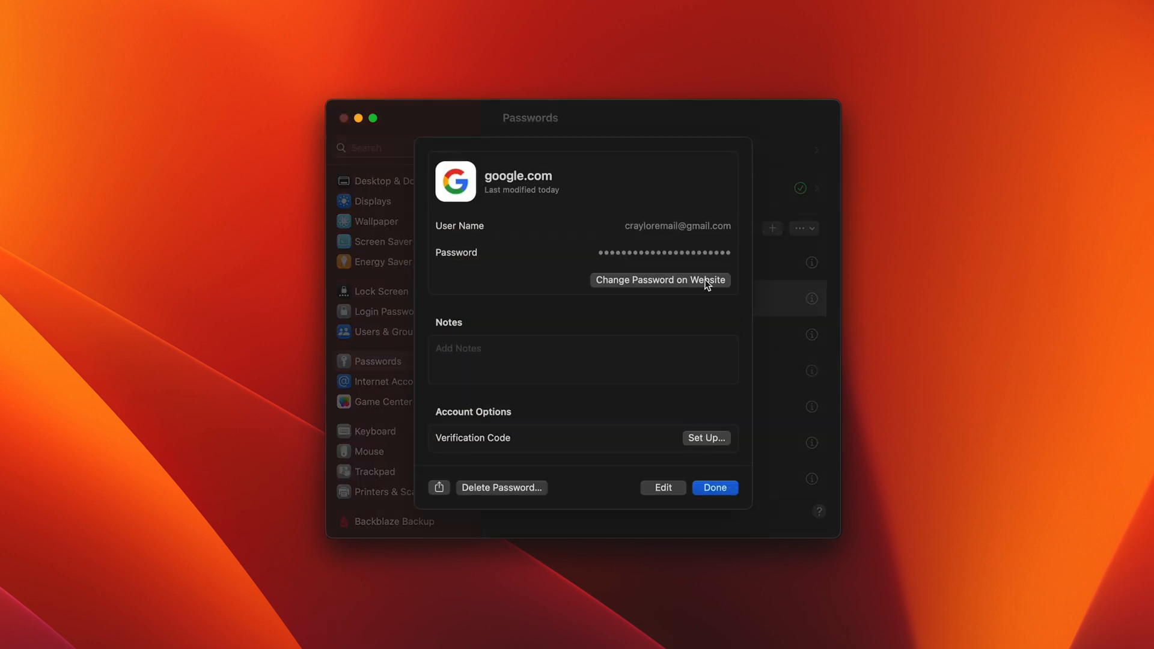
pyautogui.click(660, 280)
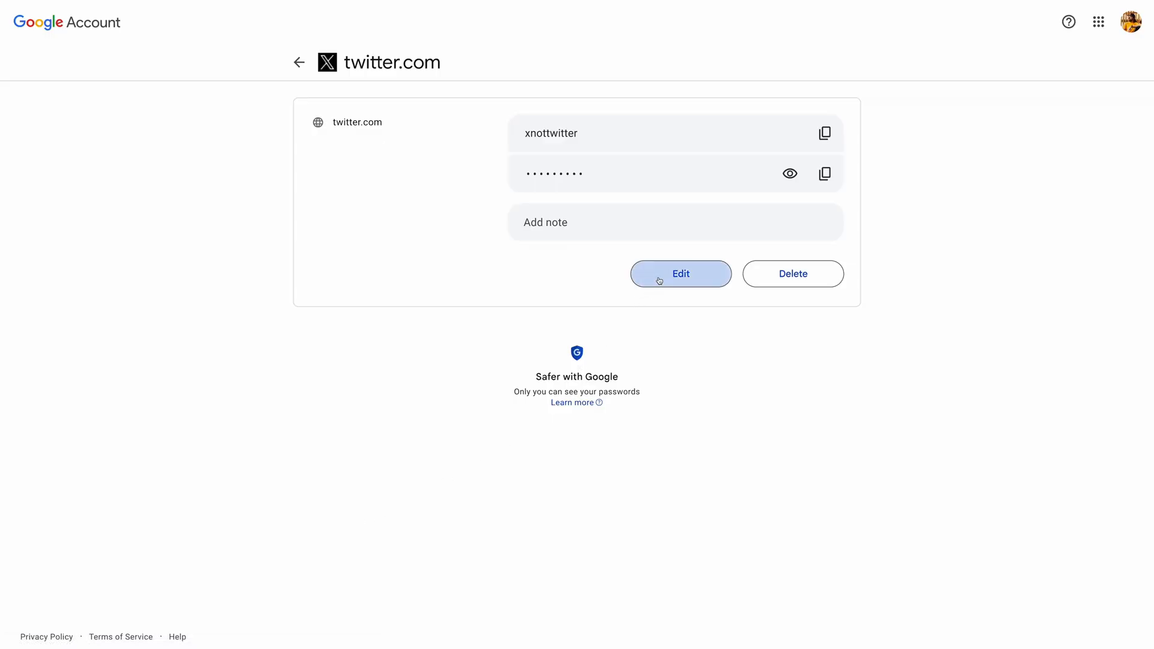
pyautogui.click(680, 274)
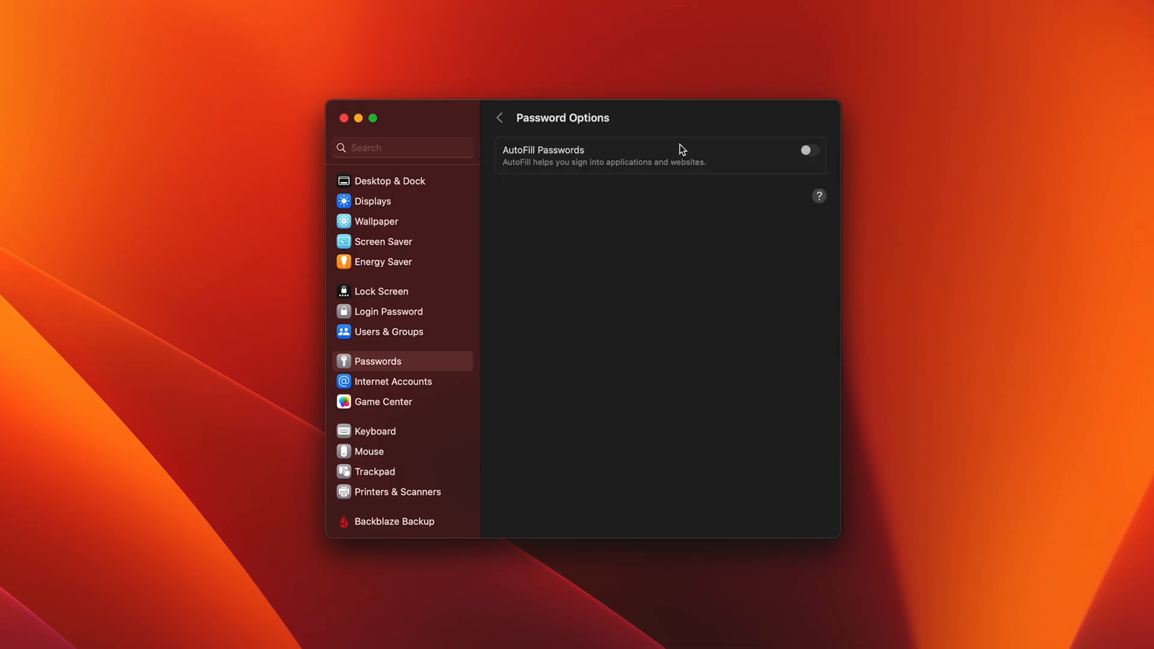
pyautogui.click(809, 150)
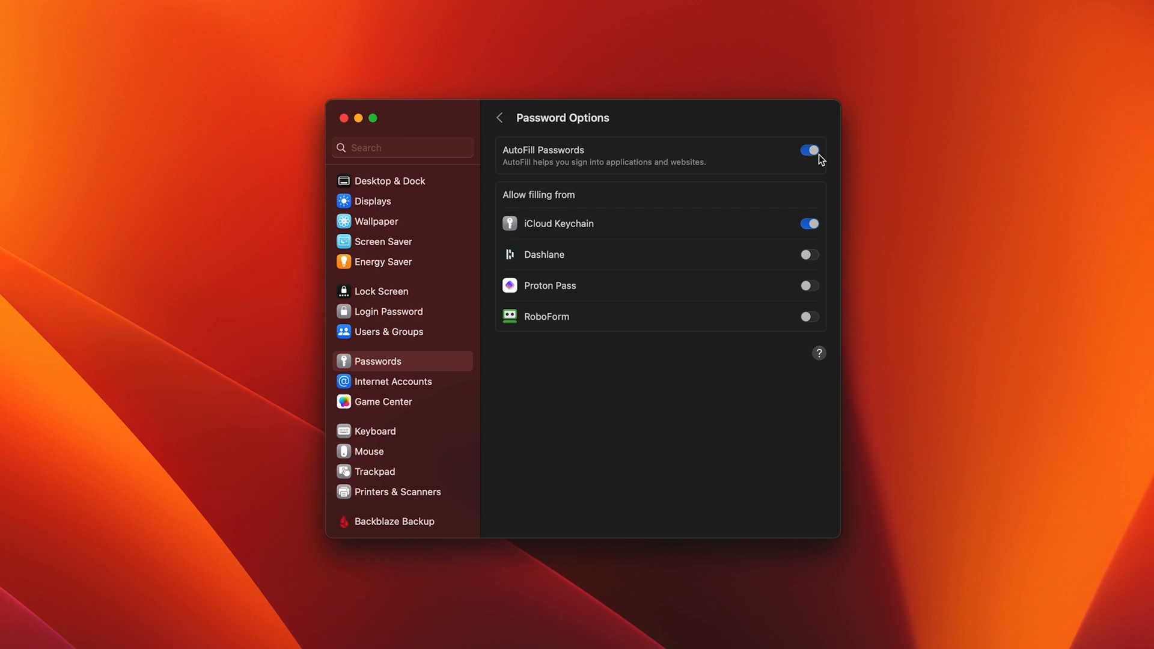